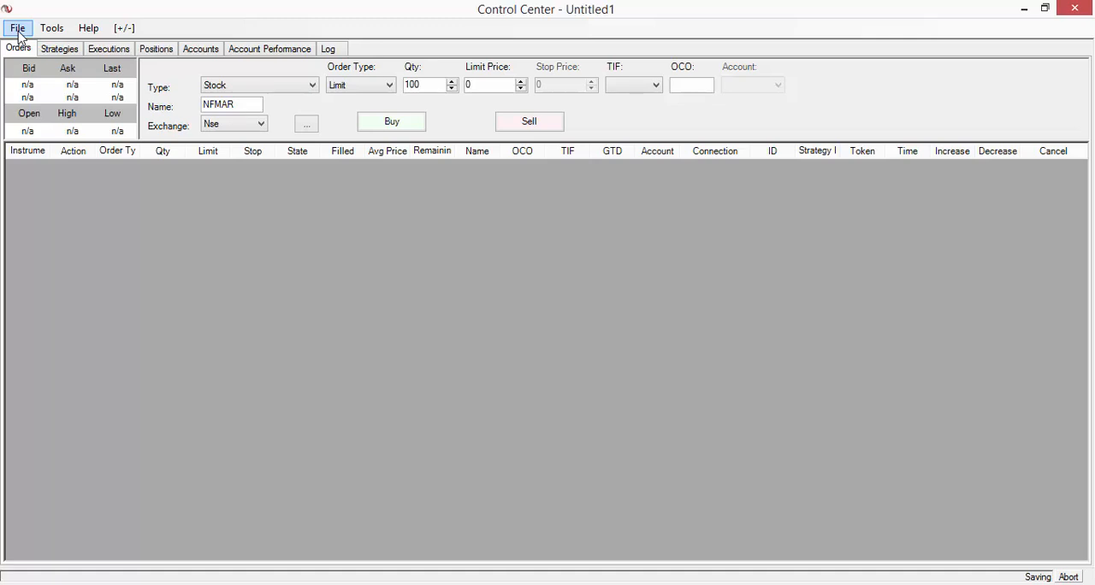
# Connect NinjaTrader to the Kinetick feed, then bring up the File > New options.
pyautogui.click(17, 28)
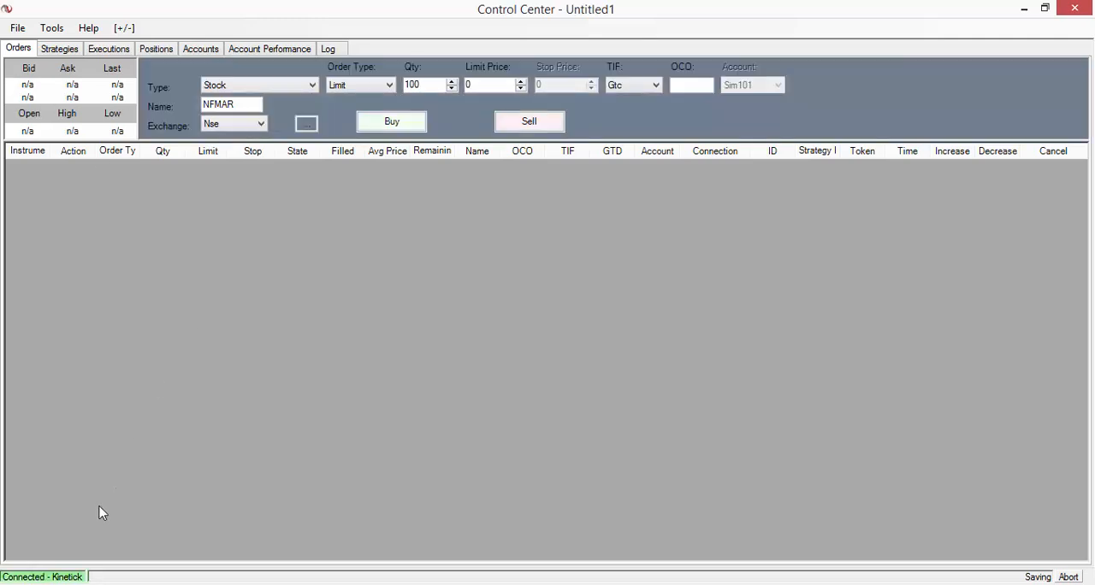
pyautogui.click(17, 27)
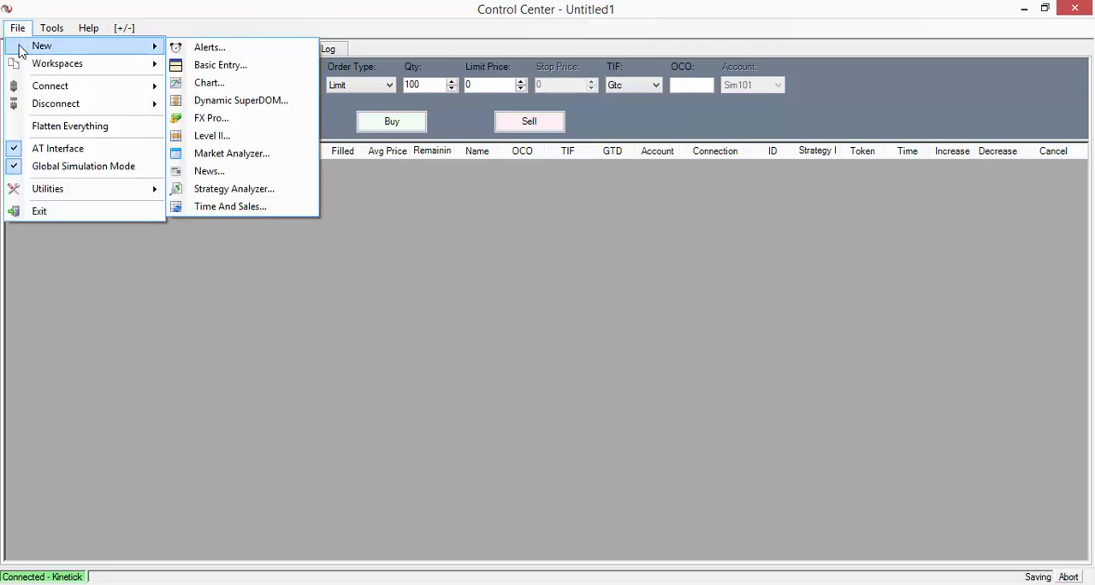
pyautogui.moveTo(209, 82)
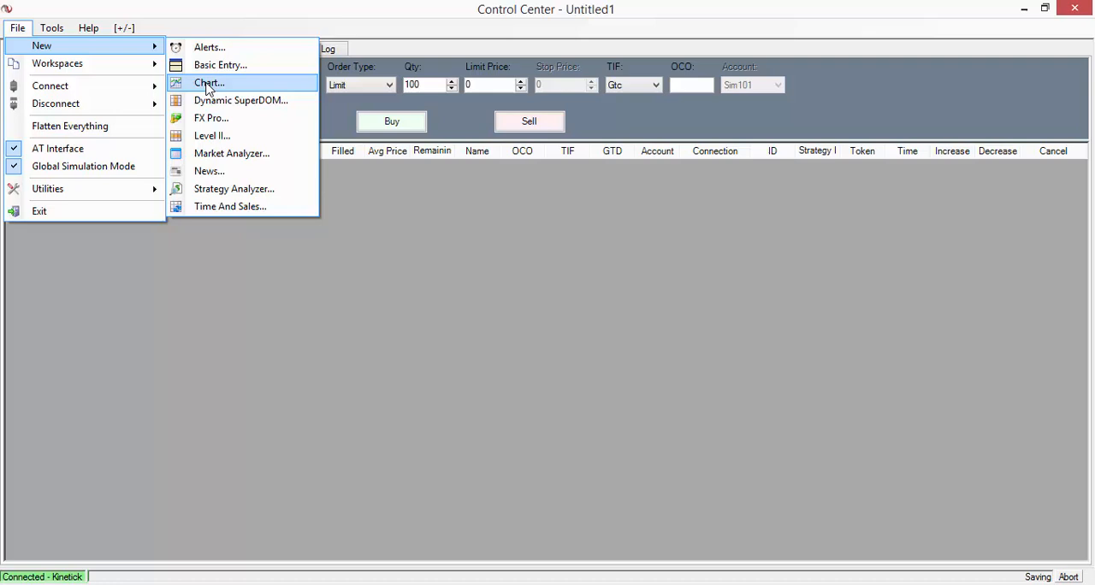
# Create a 30-minute candlestick chart with AAPL as its data series.
pyautogui.click(208, 82)
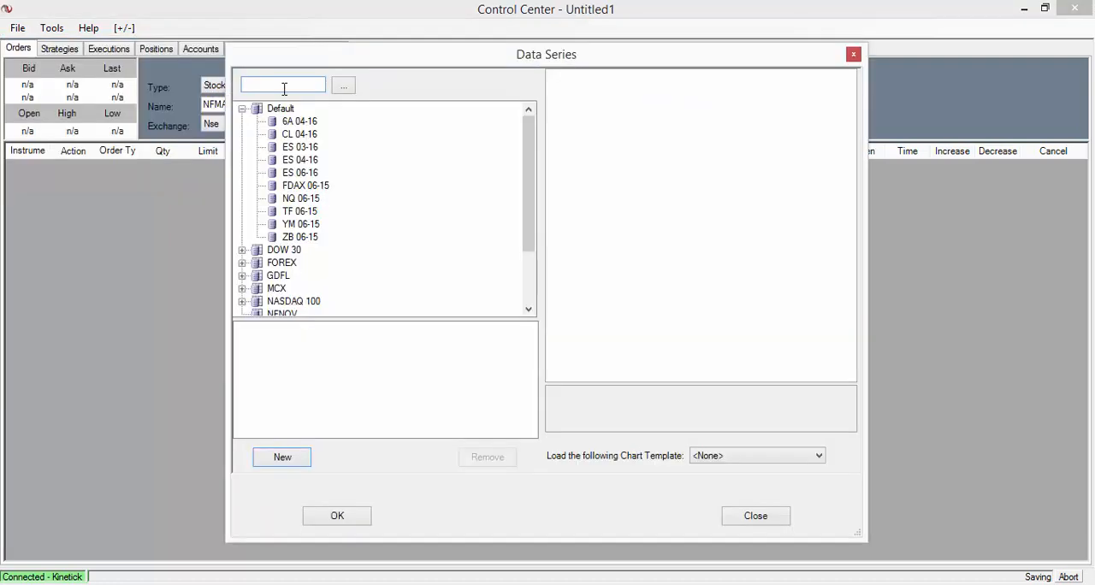
pyautogui.write('AAPL')
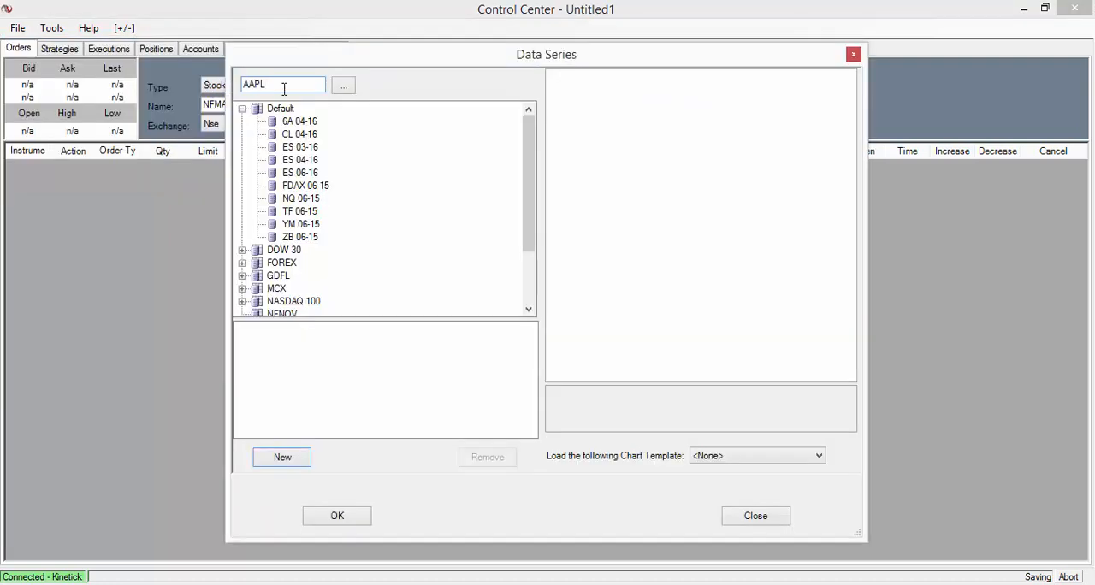
pyautogui.click(282, 456)
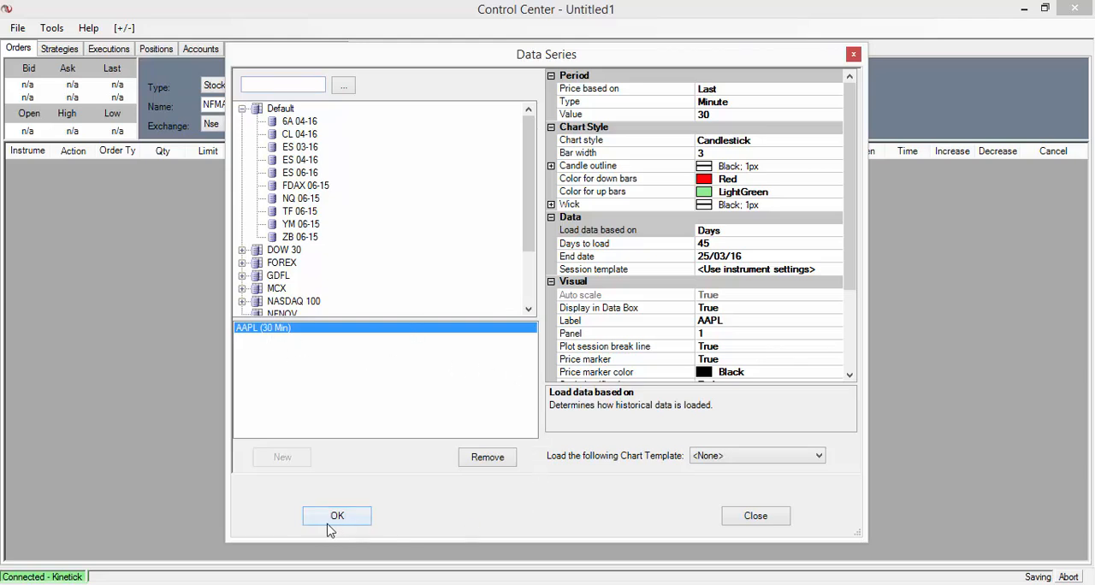
pyautogui.click(336, 515)
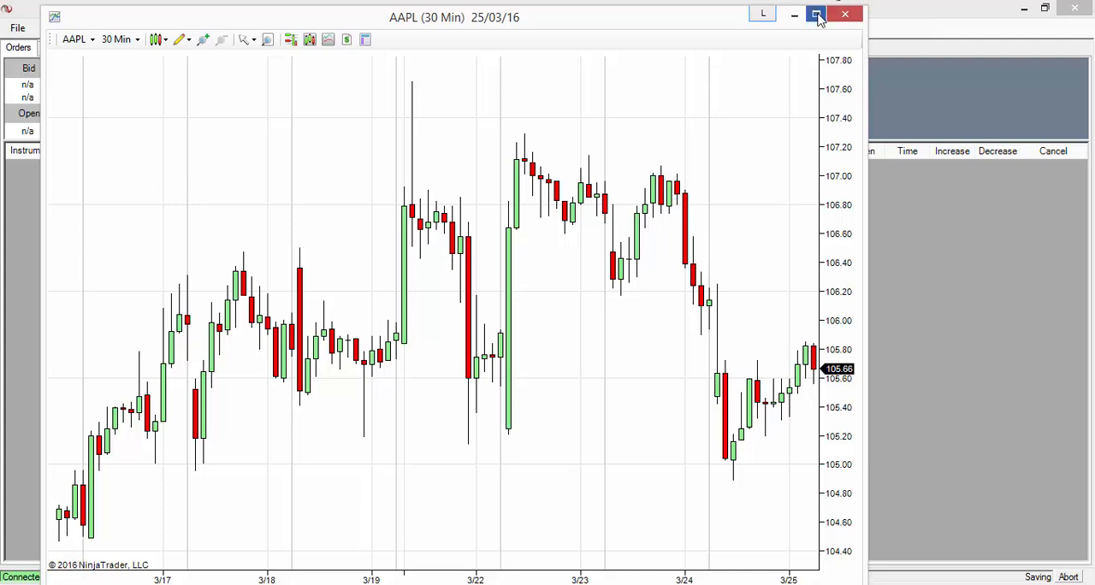
# Maximize the AAPL 30-minute chart window.
pyautogui.click(815, 15)
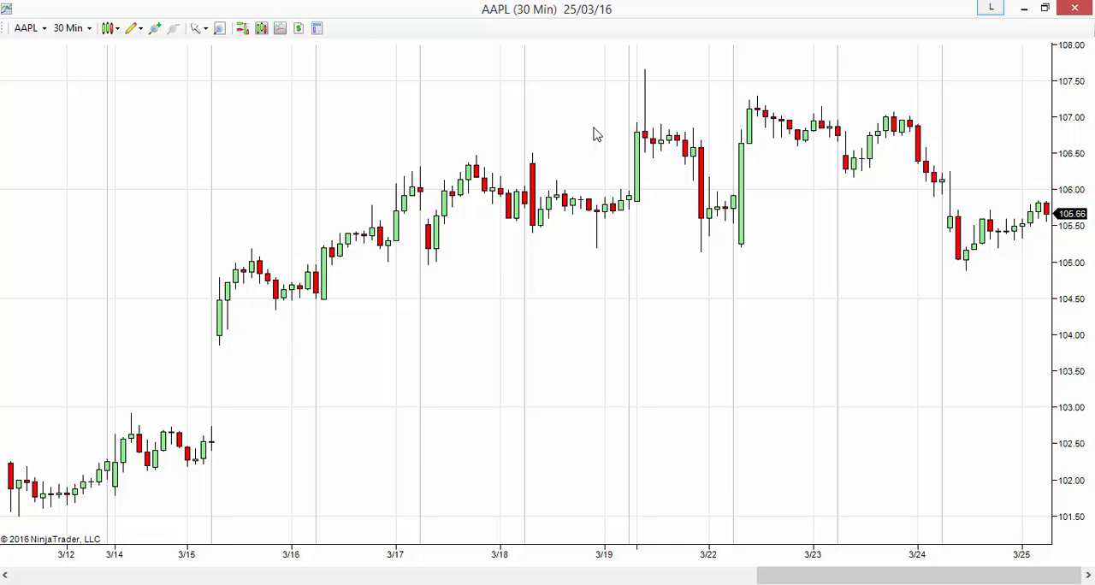
pyautogui.moveTo(380, 119)
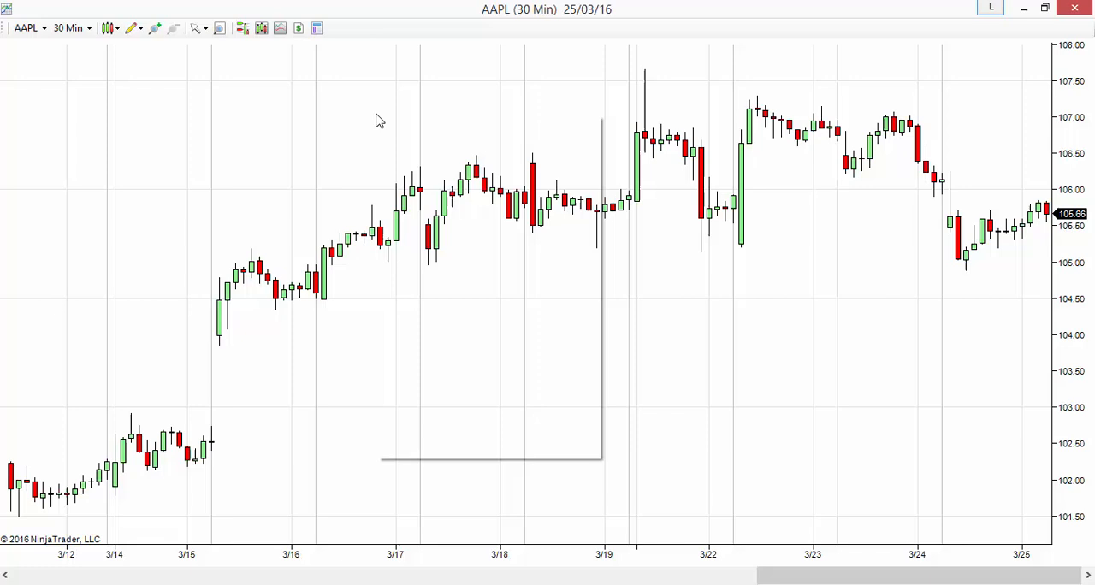
# Add the HMAColourChange(14) indicator to the AAPL chart and apply it.
pyautogui.click(242, 29)
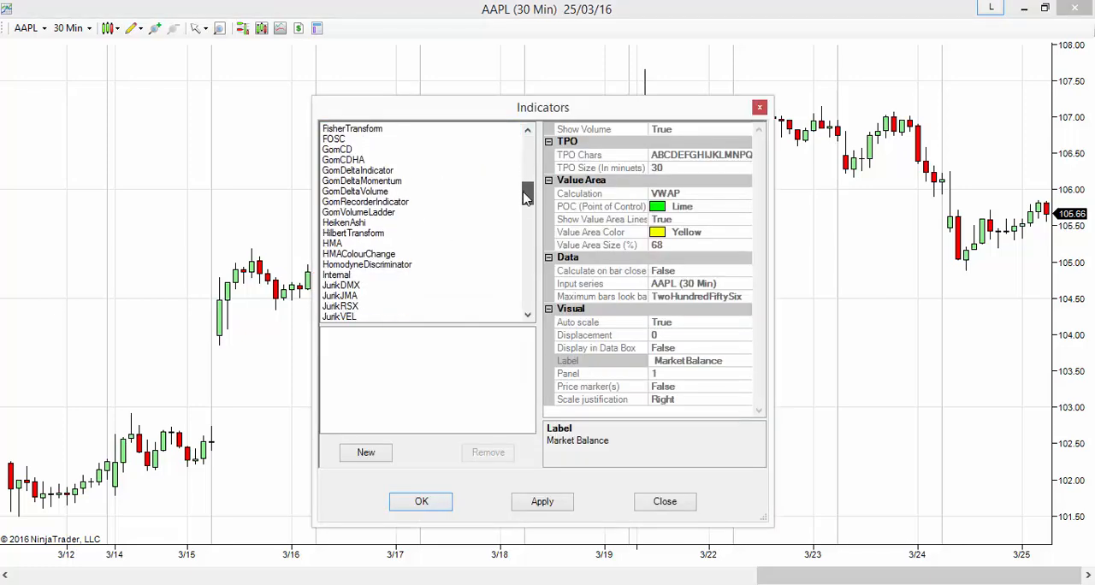
pyautogui.scroll(-3)
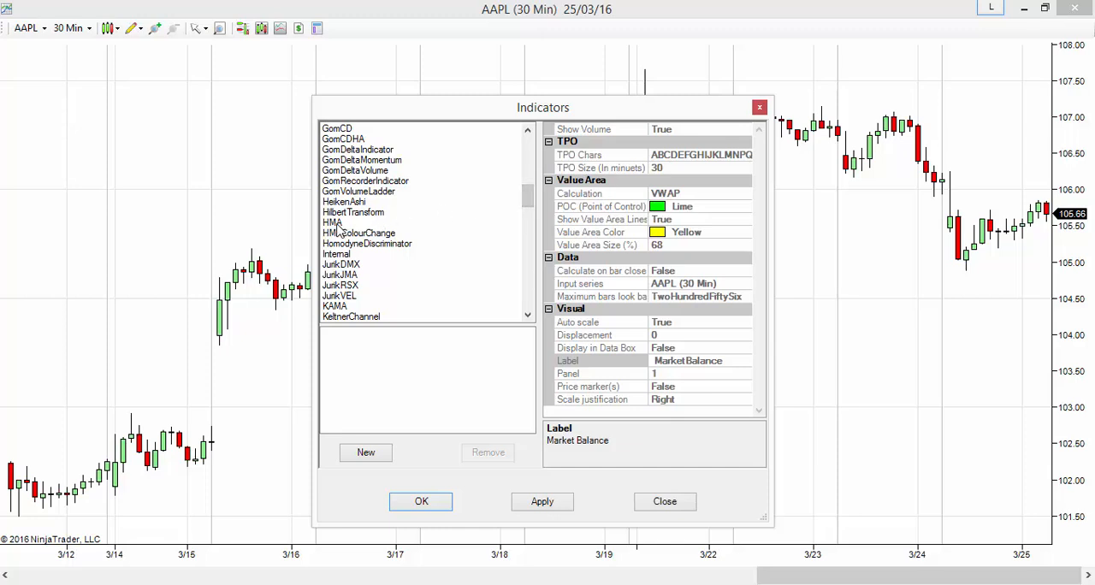
pyautogui.click(332, 222)
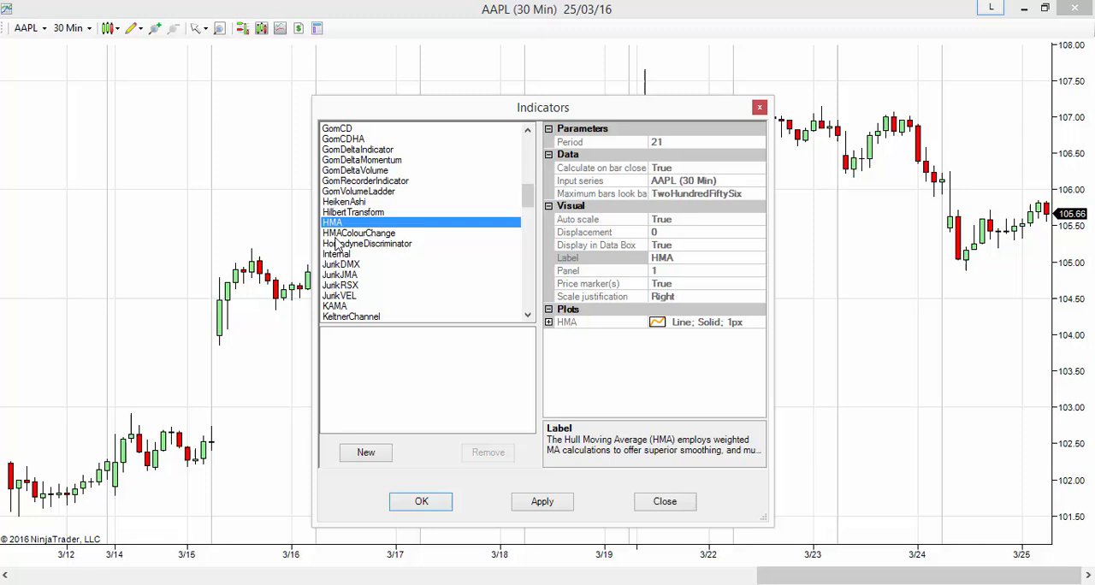
pyautogui.click(358, 233)
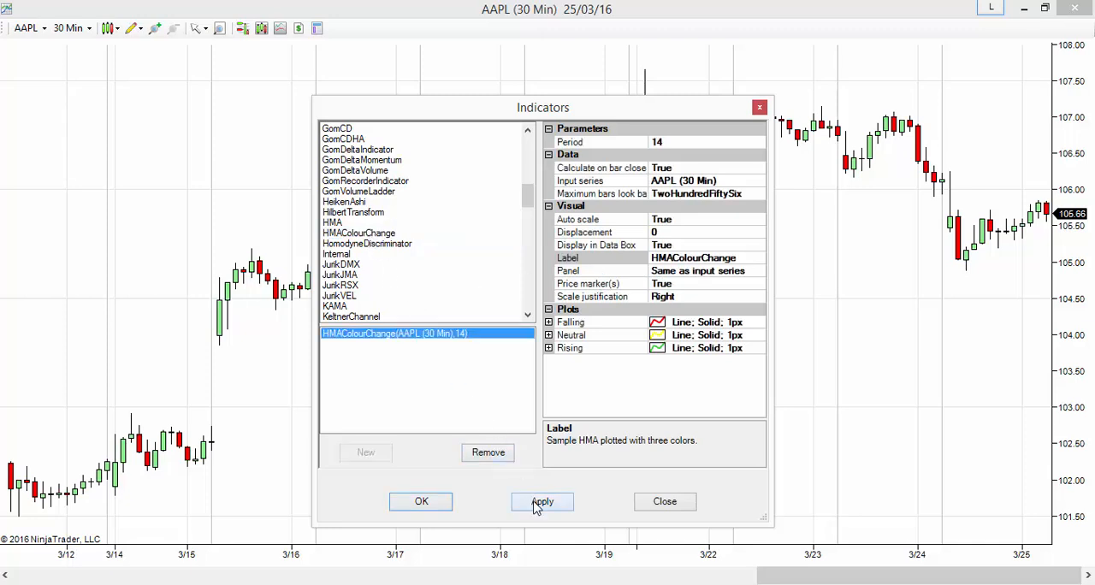
pyautogui.click(542, 501)
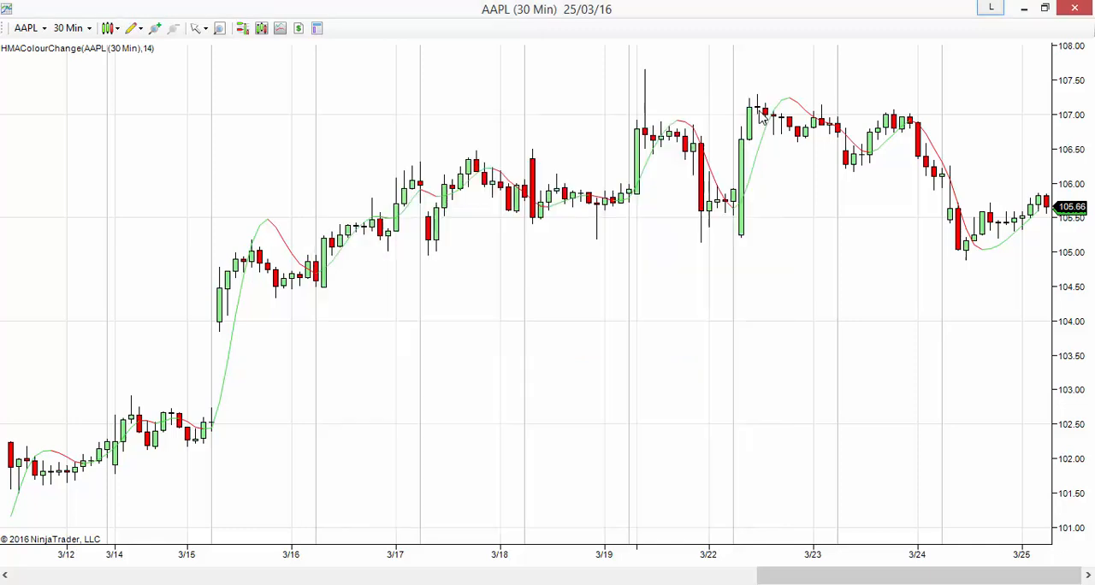
pyautogui.moveTo(787, 159)
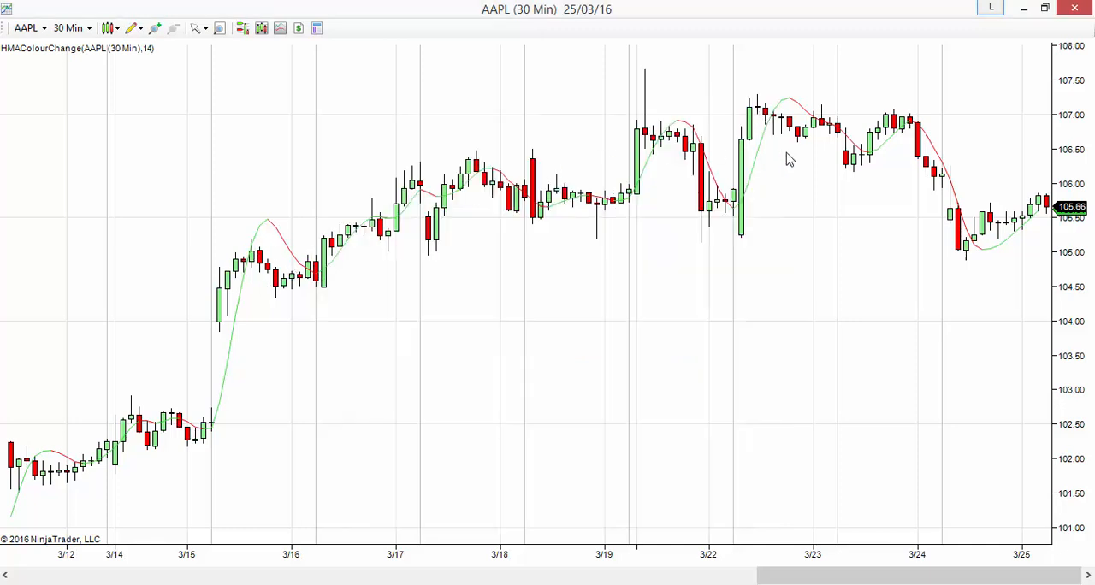
pyautogui.moveTo(342, 117)
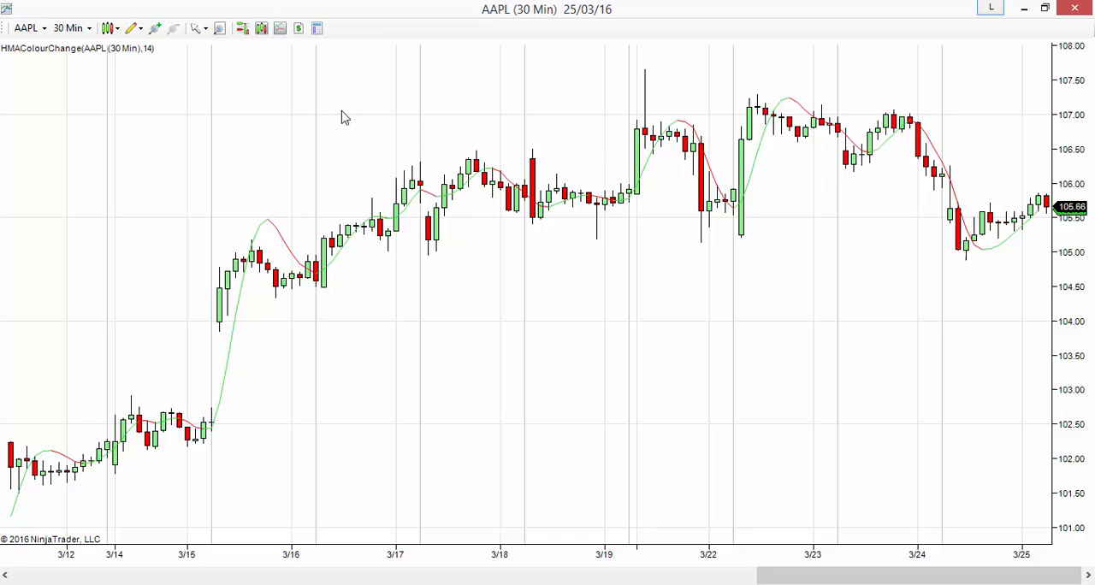
# Right-click the AAPL chart to show its context menu.
pyautogui.rightClick(347, 120)
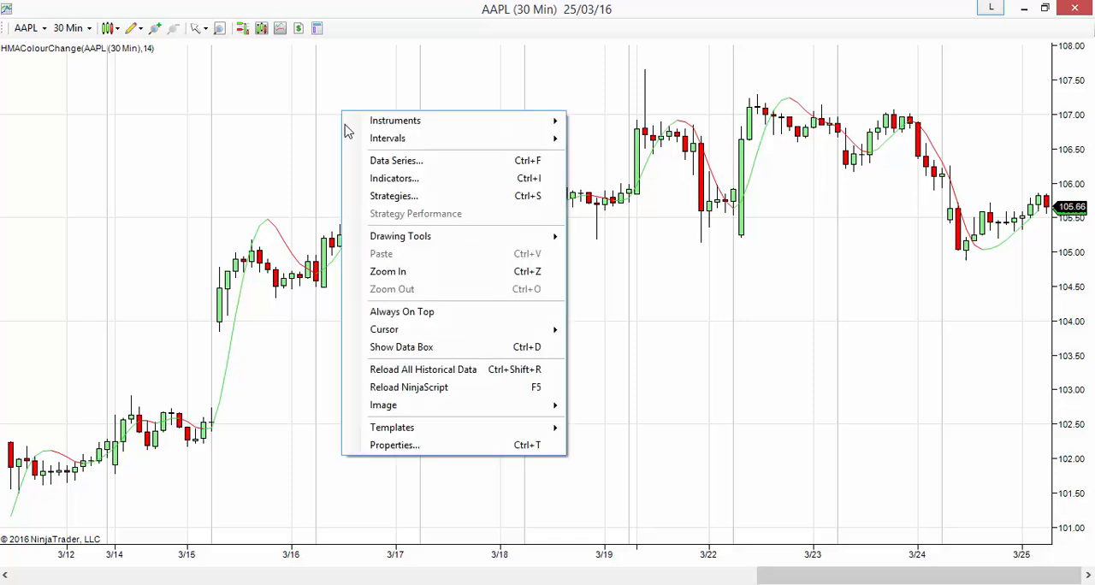
pyautogui.moveTo(393, 178)
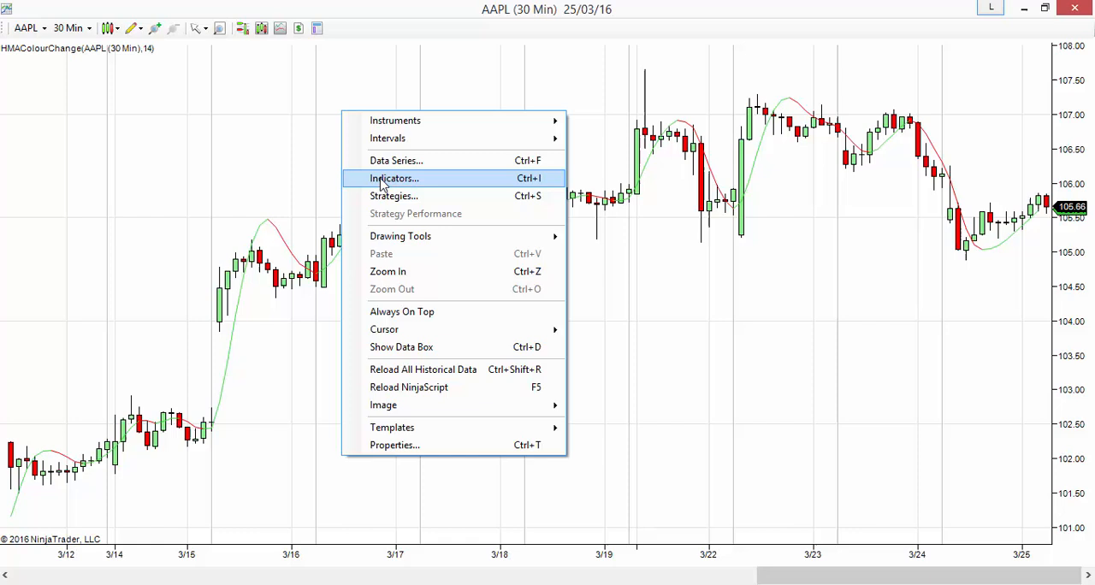
# Open the HMAColourChange indicator settings and its Input series chooser.
pyautogui.click(394, 178)
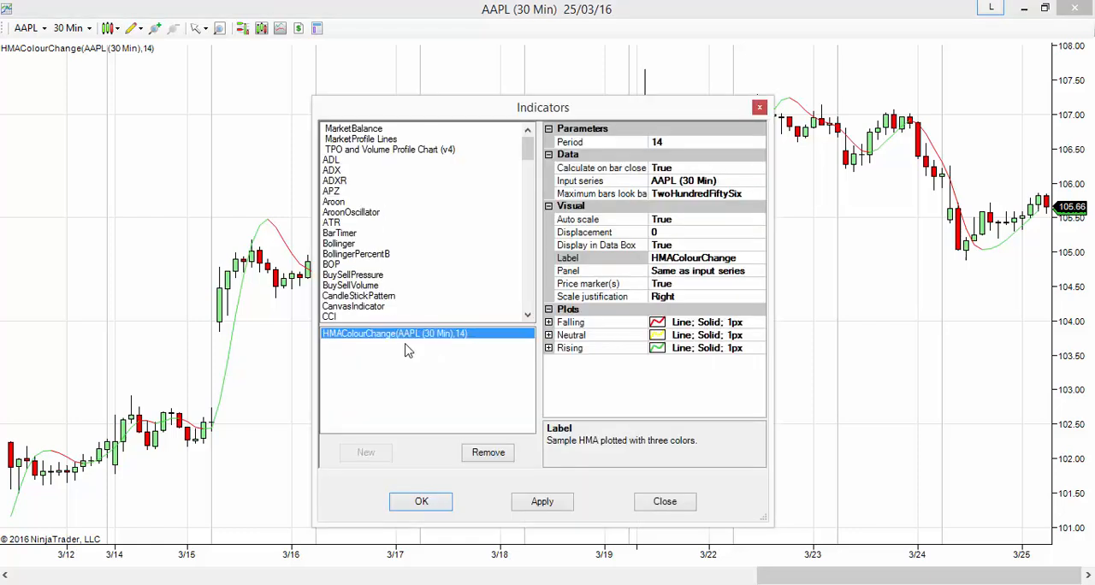
pyautogui.moveTo(344, 342)
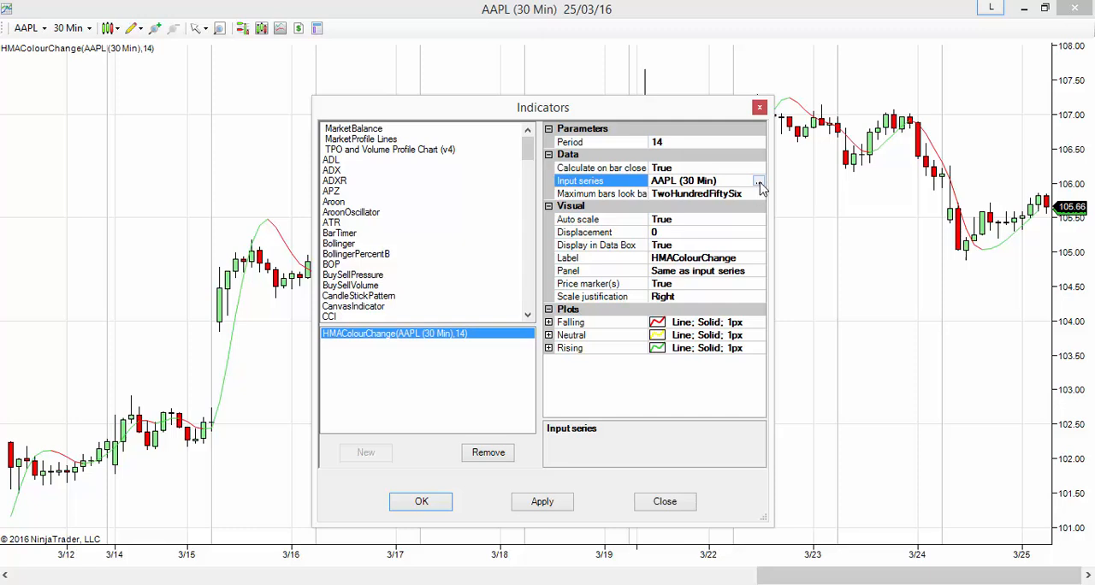
pyautogui.click(758, 181)
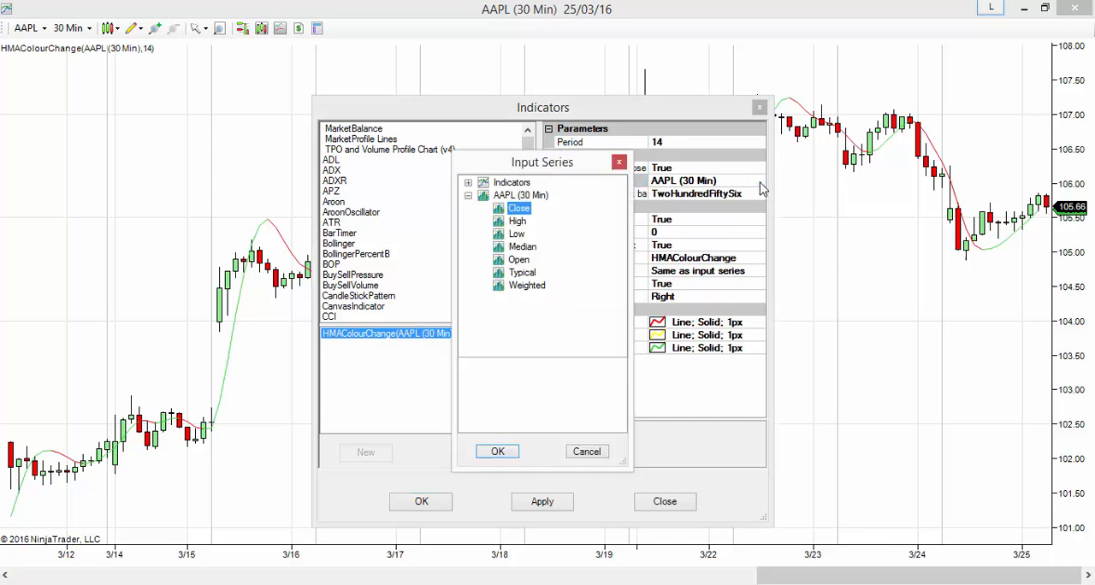
# Set the input series to RSI of AAPL with period 7 and smooth 3.
pyautogui.click(468, 182)
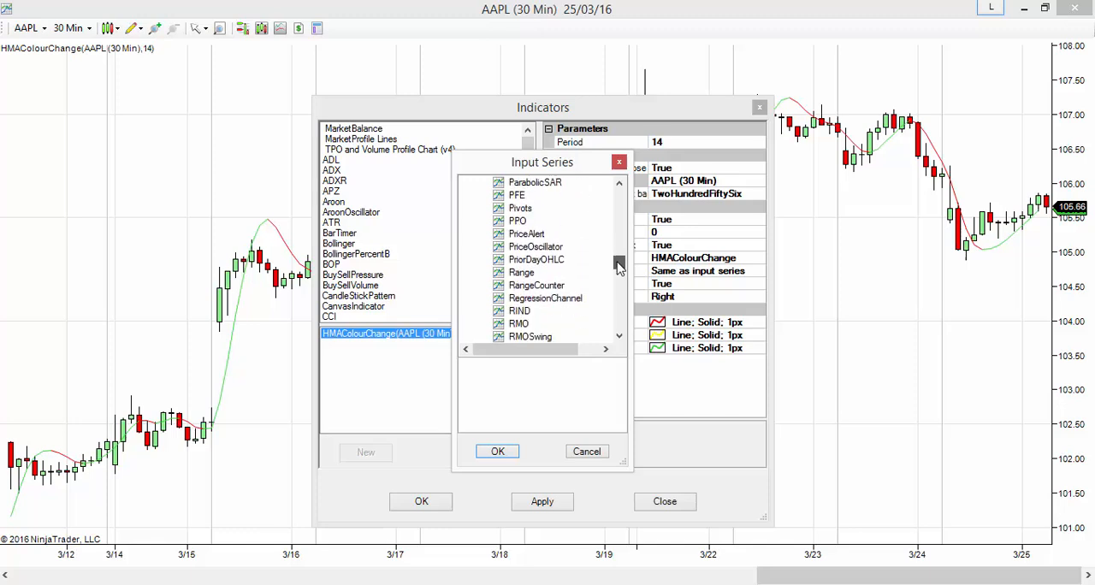
pyautogui.click(516, 311)
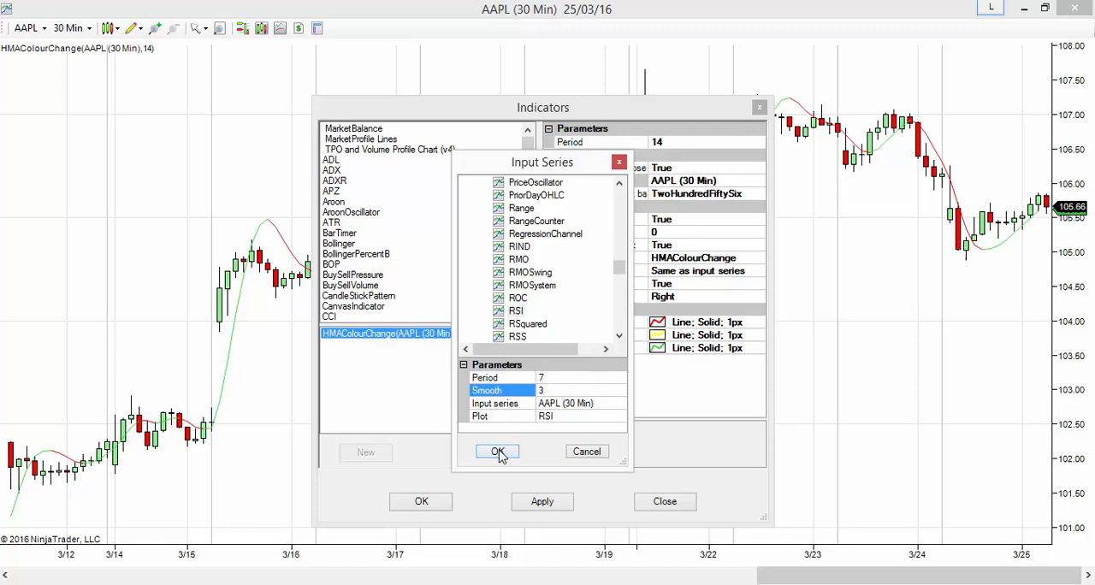
pyautogui.click(498, 451)
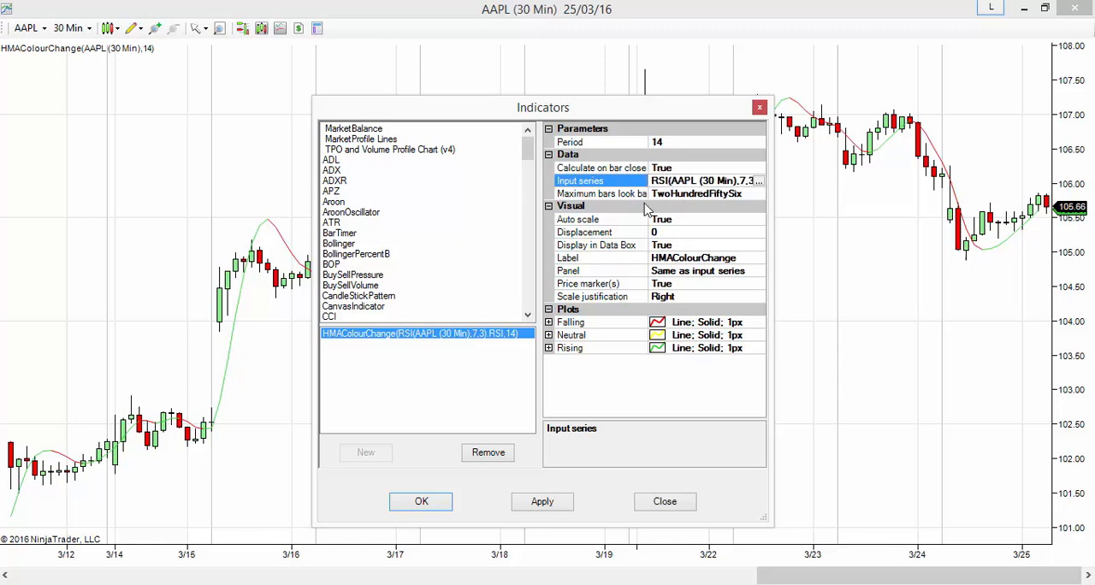
pyautogui.moveTo(689, 288)
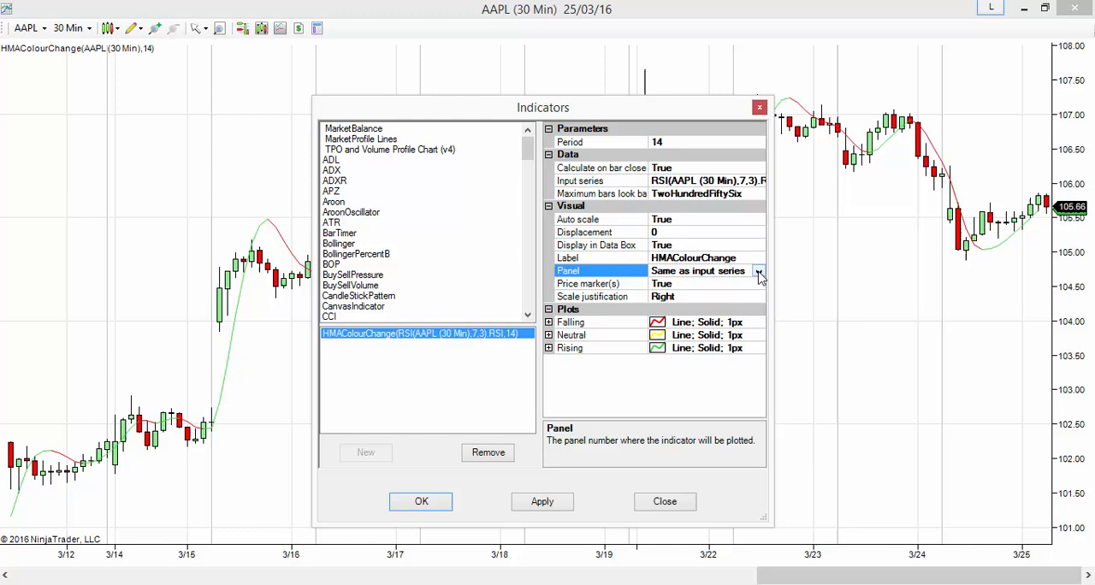
# Set HMAColourChange's Panel to New panel and apply.
pyautogui.click(758, 272)
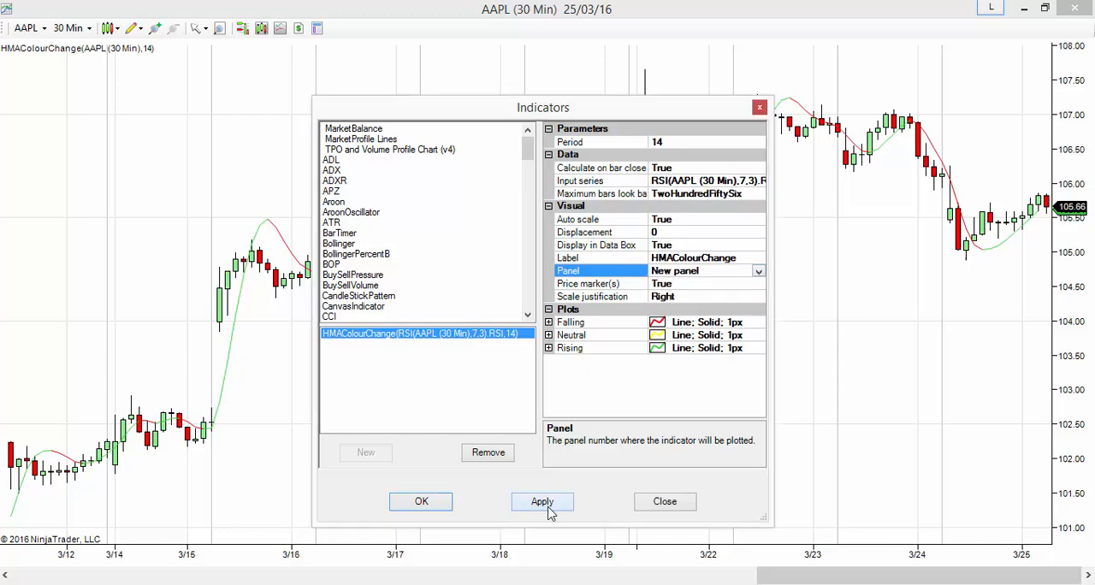
pyautogui.click(542, 502)
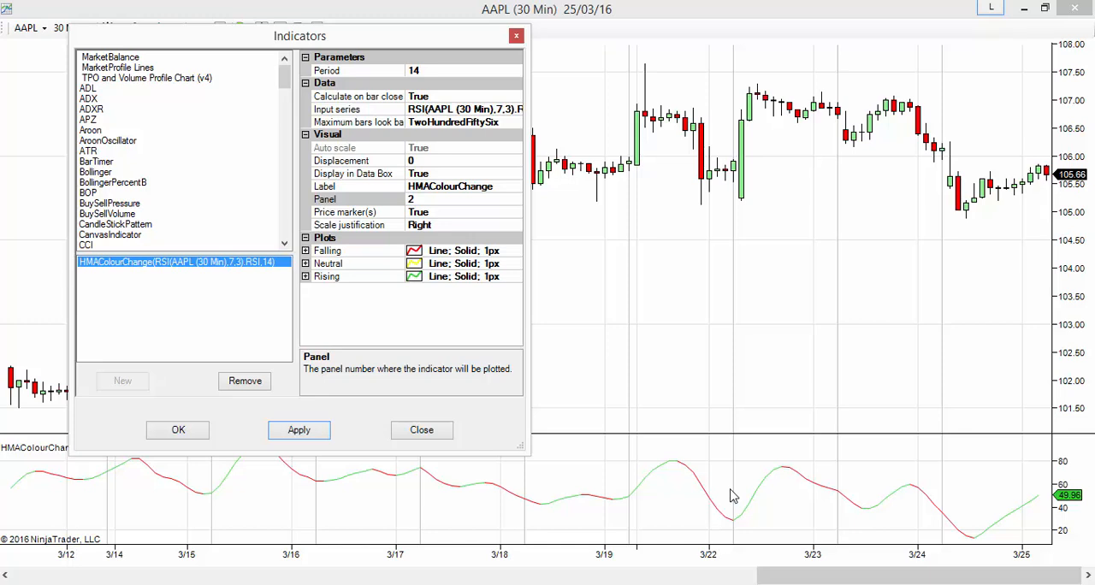
pyautogui.moveTo(883, 477)
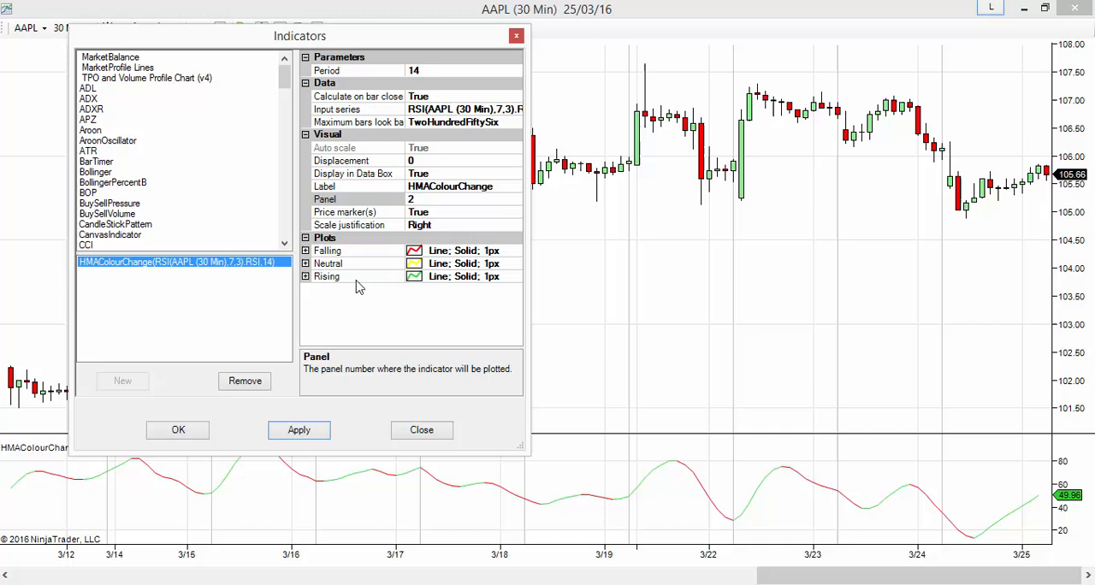
# Set the Falling, Rising and Neutral plot styles to Bar, then close the settings.
pyautogui.click(305, 251)
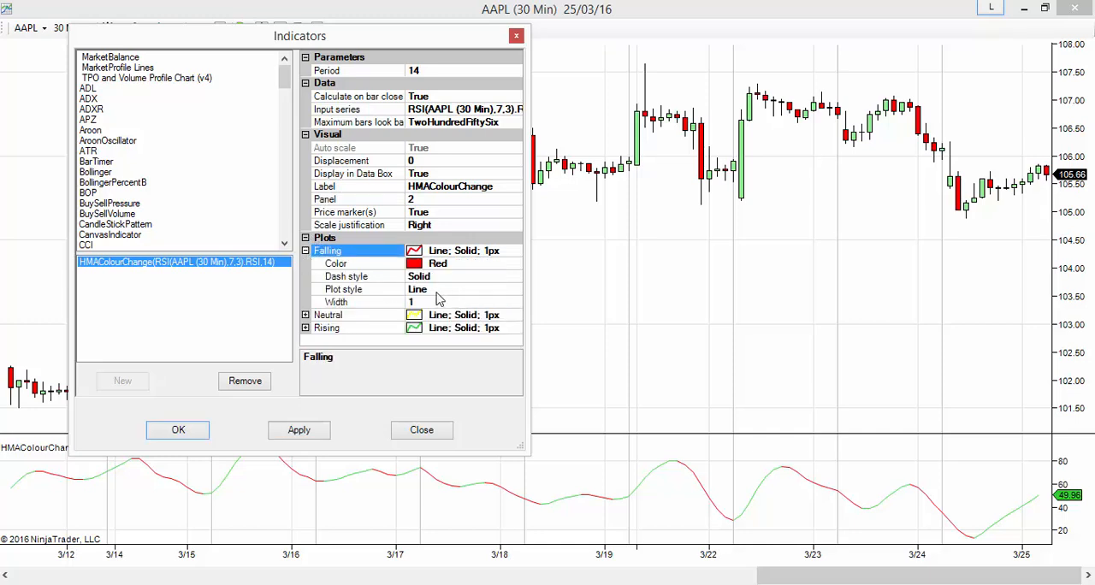
pyautogui.click(515, 289)
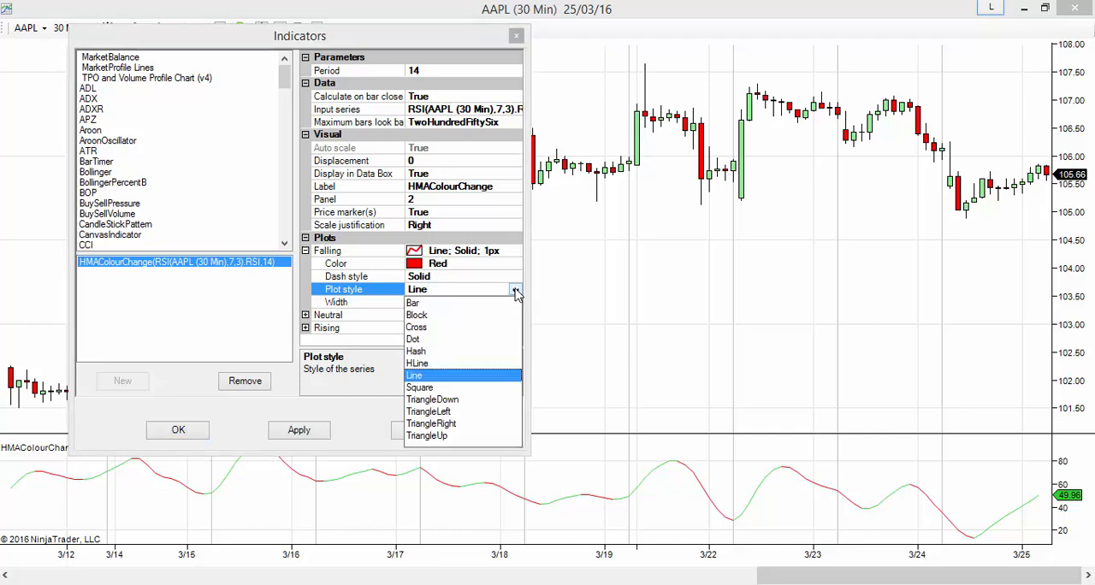
pyautogui.click(413, 303)
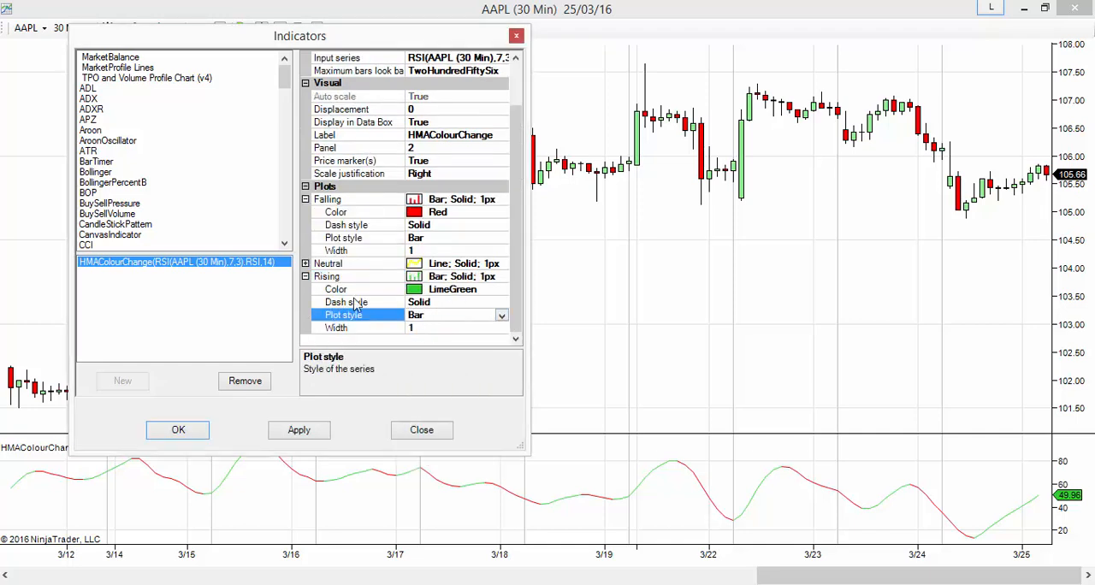
pyautogui.click(328, 262)
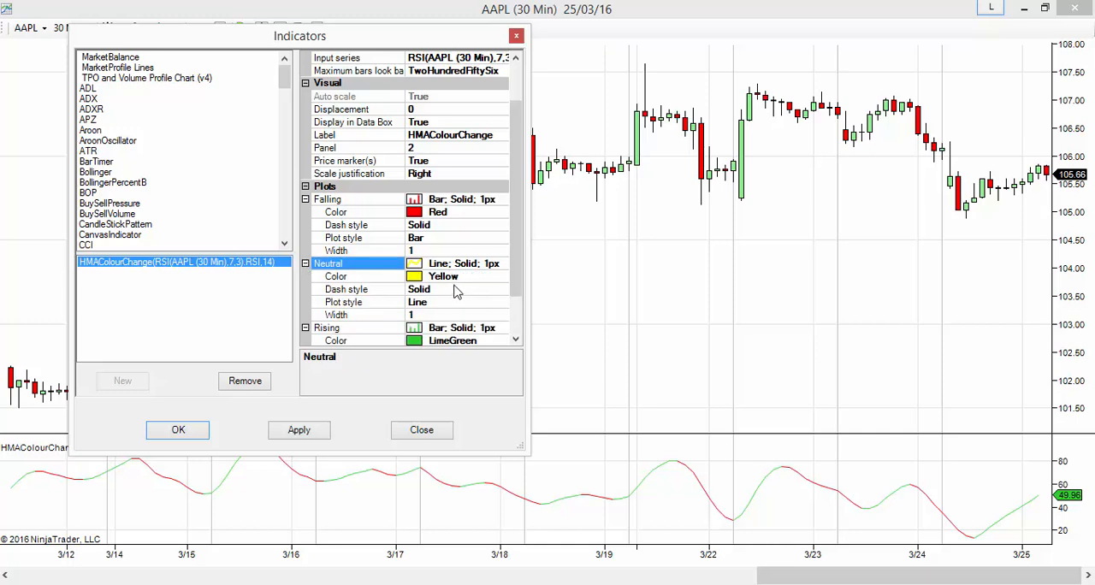
pyautogui.click(344, 302)
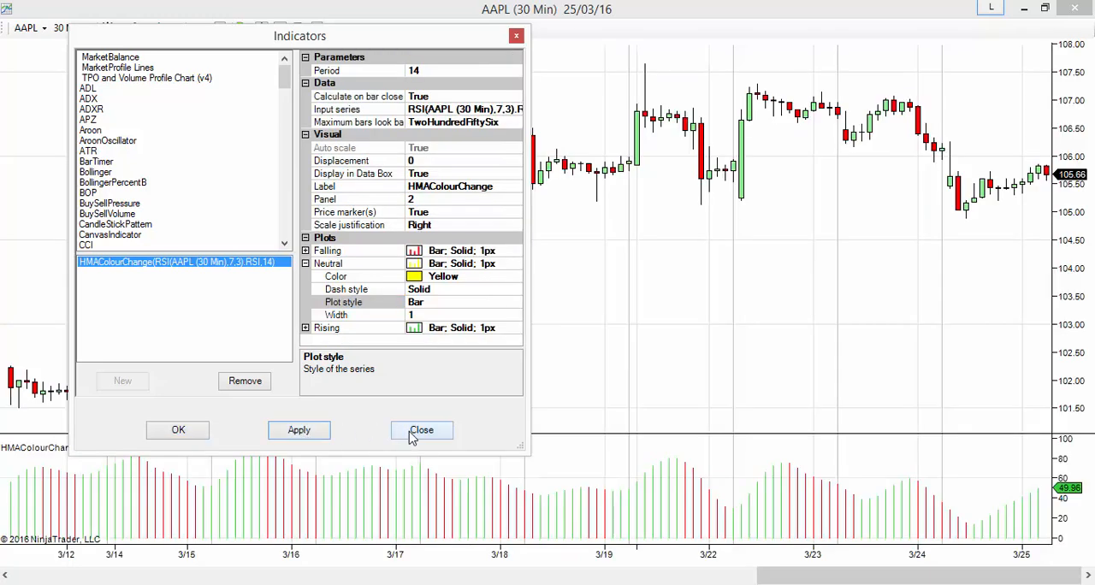
pyautogui.click(421, 429)
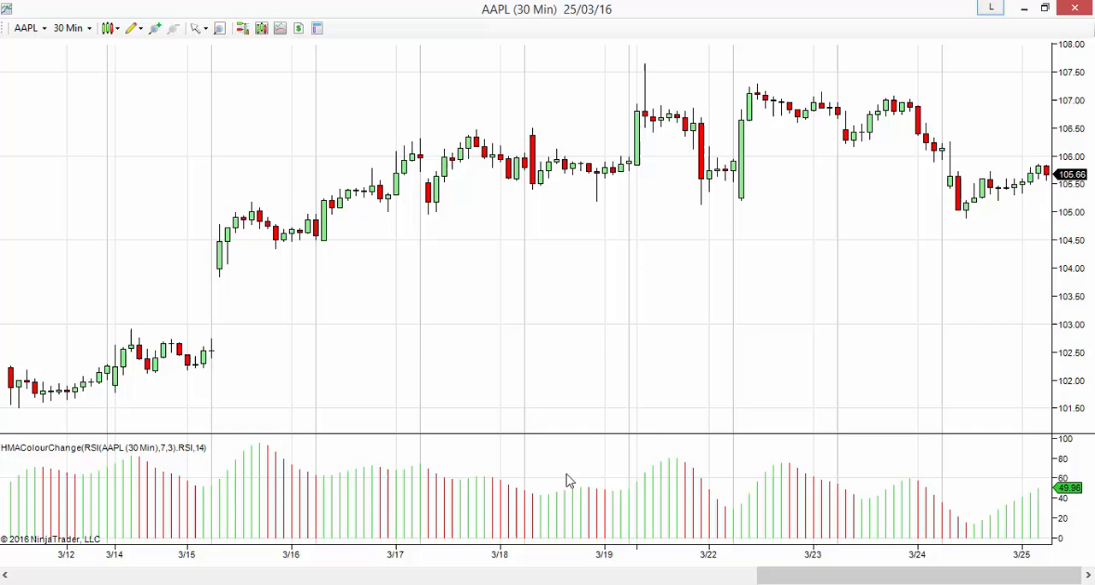
pyautogui.moveTo(714, 490)
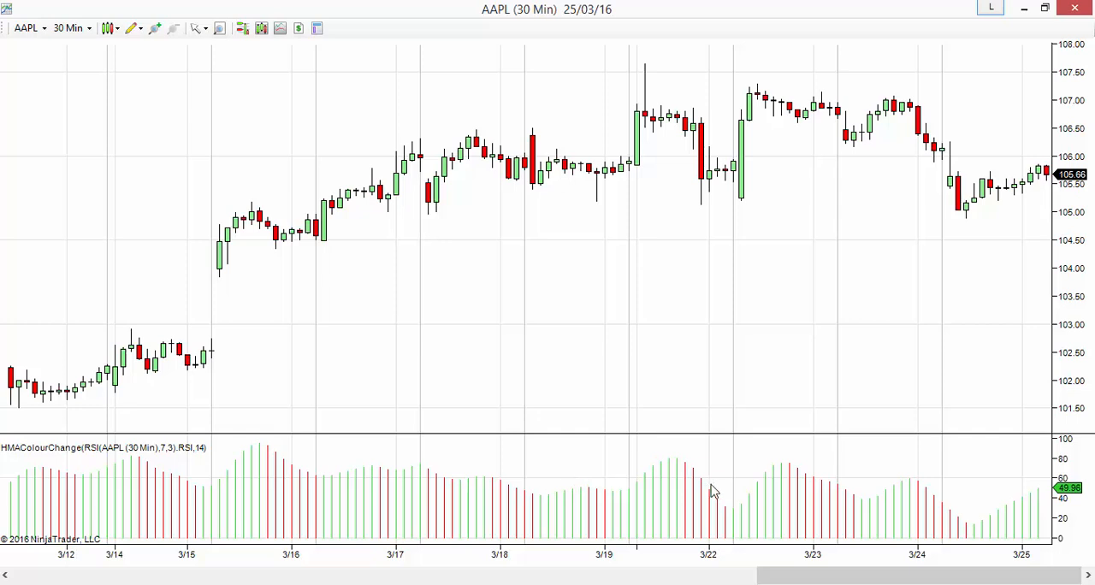